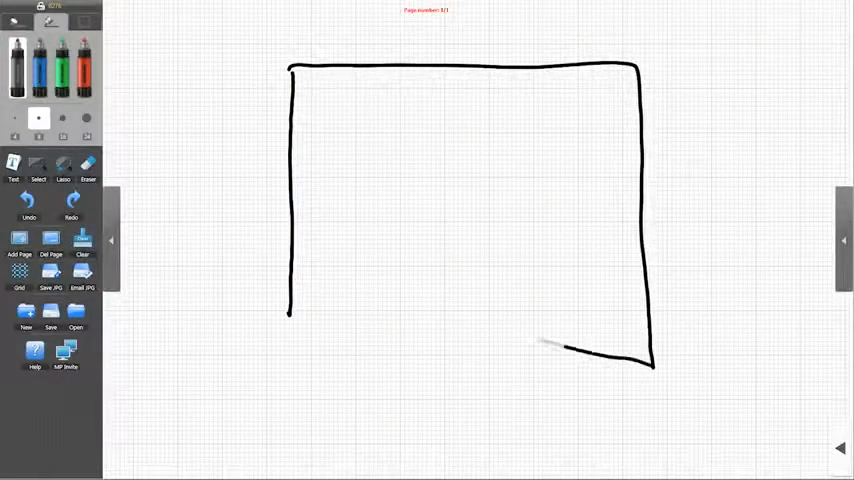
Draw the horizontal and vertical lines splitting the box into four cells, plus a diagonal.
{"action": "left_click_drag", "start_coordinate": [284, 196], "coordinate": [478, 198]}
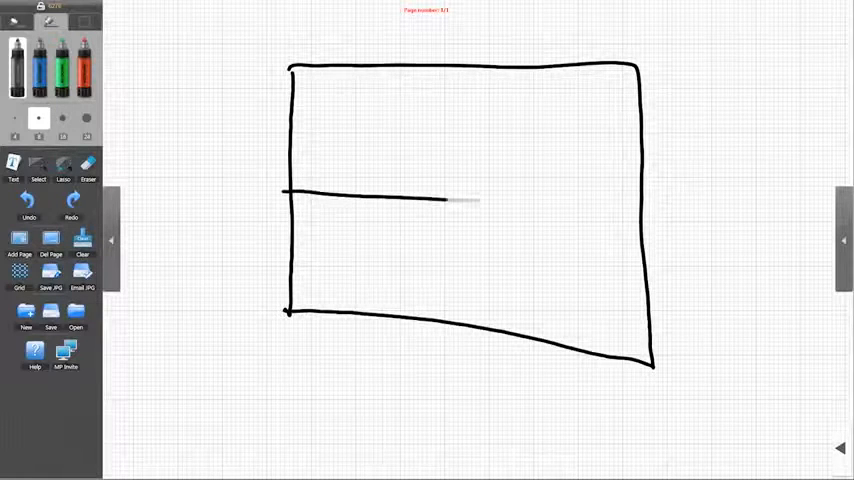
{"action": "left_click_drag", "start_coordinate": [458, 68], "coordinate": [456, 290]}
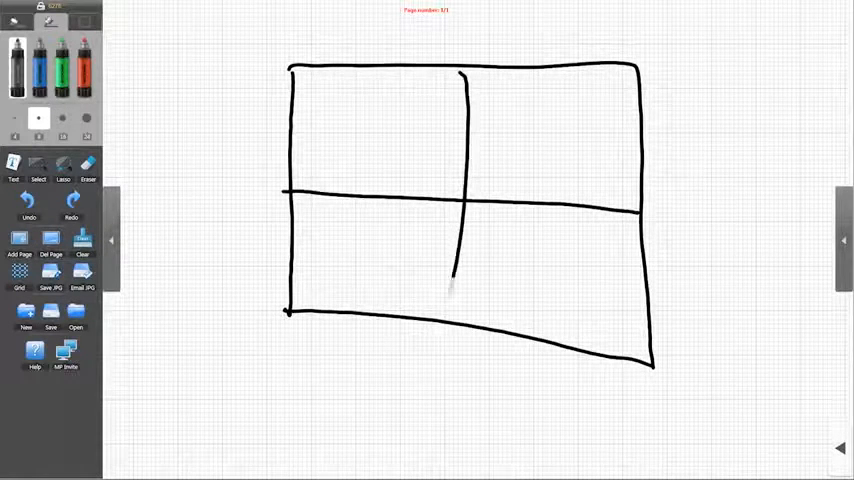
{"action": "left_click_drag", "start_coordinate": [292, 184], "coordinate": [458, 72]}
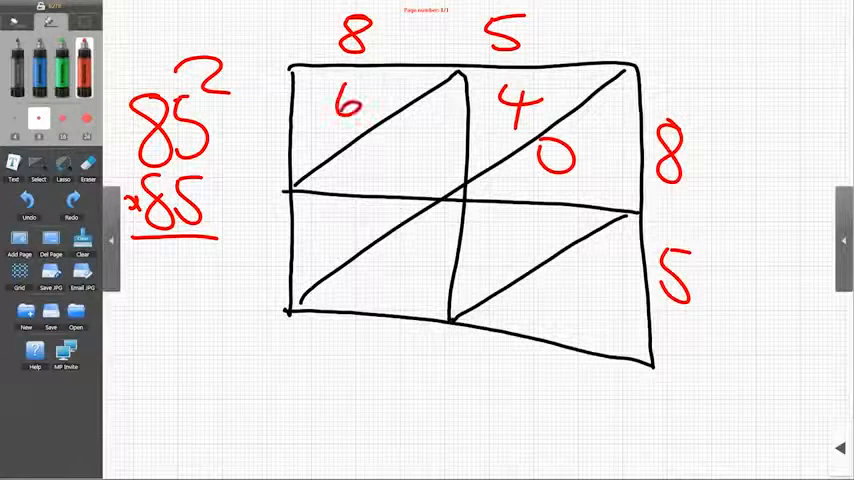
Write 4 in the top-left cell to complete the partial product 64.
{"action": "left_click_drag", "start_coordinate": [390, 140], "coordinate": [416, 176]}
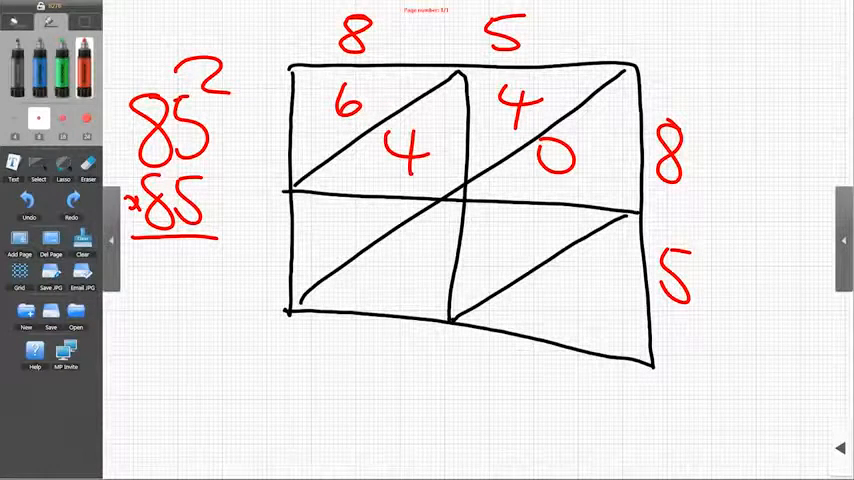